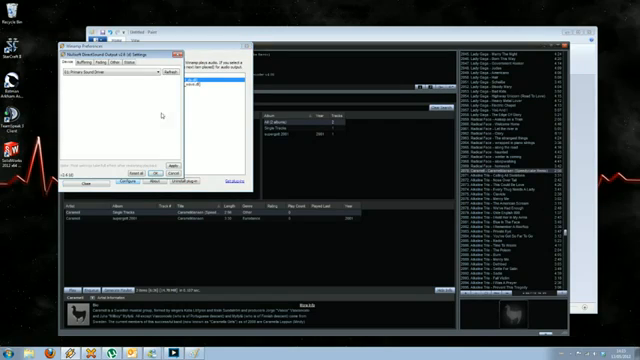
# - Choose the output device Winamp's music plays through in the DirectSound plugin settings
pyautogui.click(166, 72)
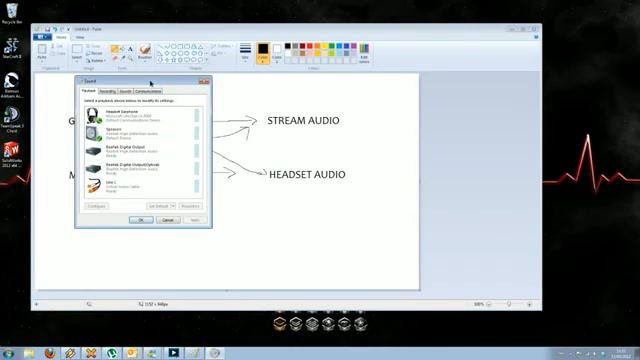
# - Set Line 1 (Virtual Audio Cable) as the default playback device
pyautogui.rightClick(136, 188)
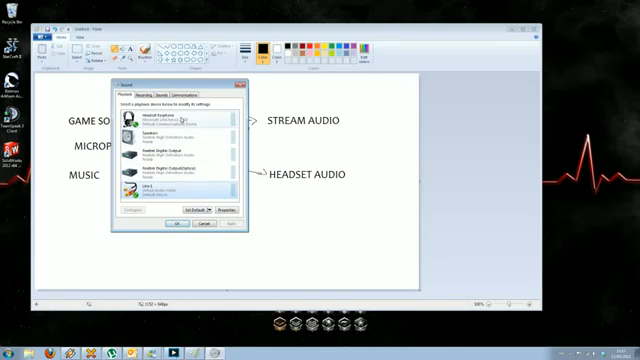
pyautogui.click(150, 192)
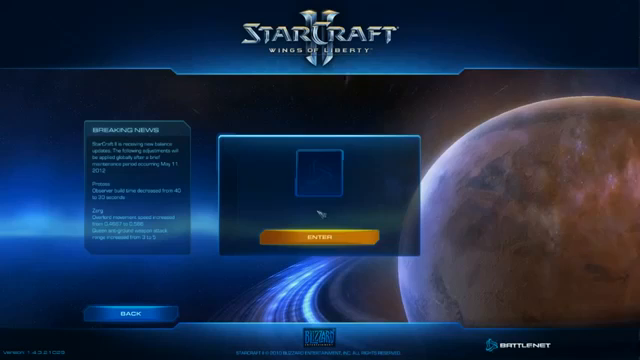
# - Continue past StarCraft II's opening start screen
pyautogui.click(320, 236)
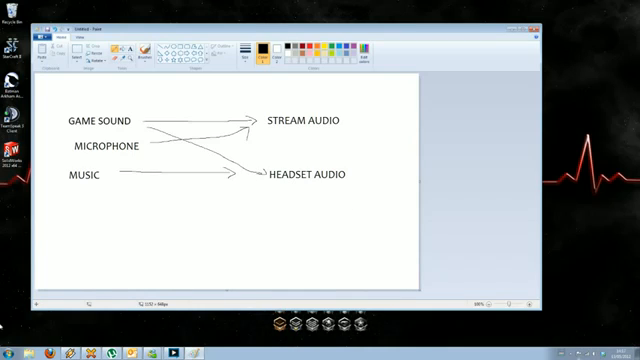
pyautogui.click(12, 344)
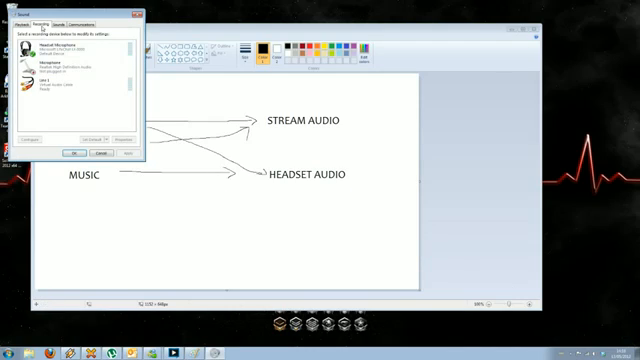
# - In Line 1's recording properties, pick the headset under Playback through this device
pyautogui.click(64, 90)
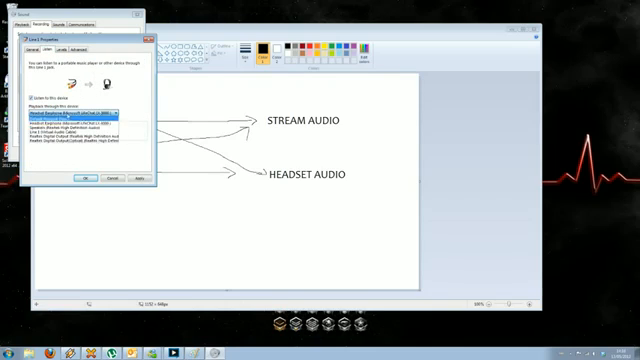
pyautogui.click(84, 108)
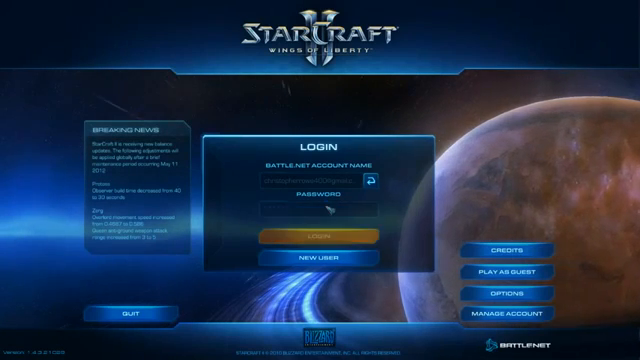
# - Proceed to StarCraft II's Battle.net login screen
pyautogui.click(320, 236)
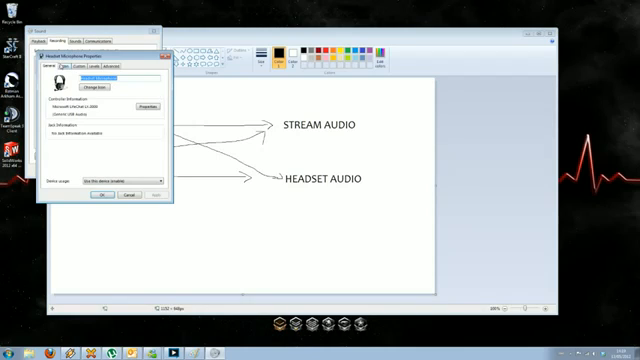
# - Enable Listen to this device on Line 1 so game sound reaches the headset
pyautogui.click(68, 64)
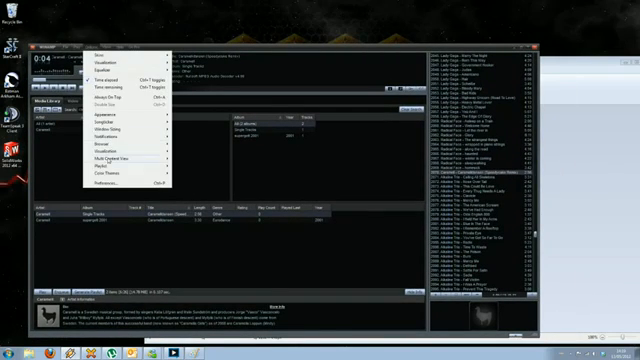
# - Reach Winamp Preferences > Output and the DirectSound plugin's device configuration
pyautogui.click(104, 184)
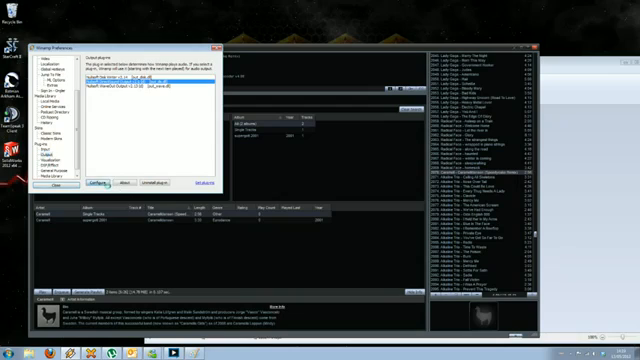
pyautogui.click(100, 182)
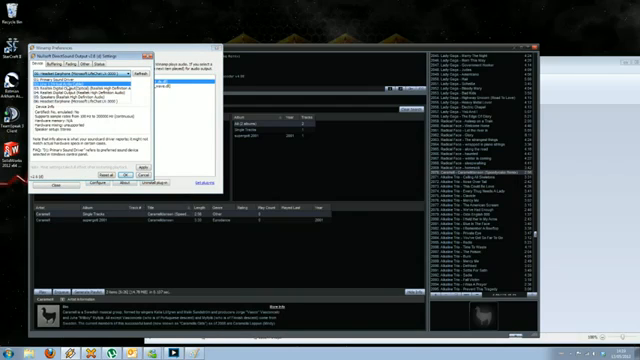